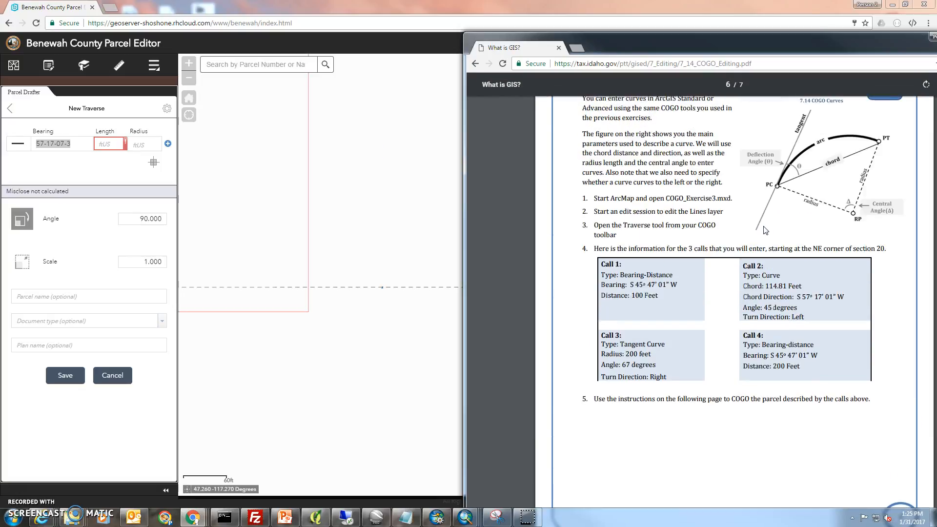
pyautogui.moveTo(545, 193)
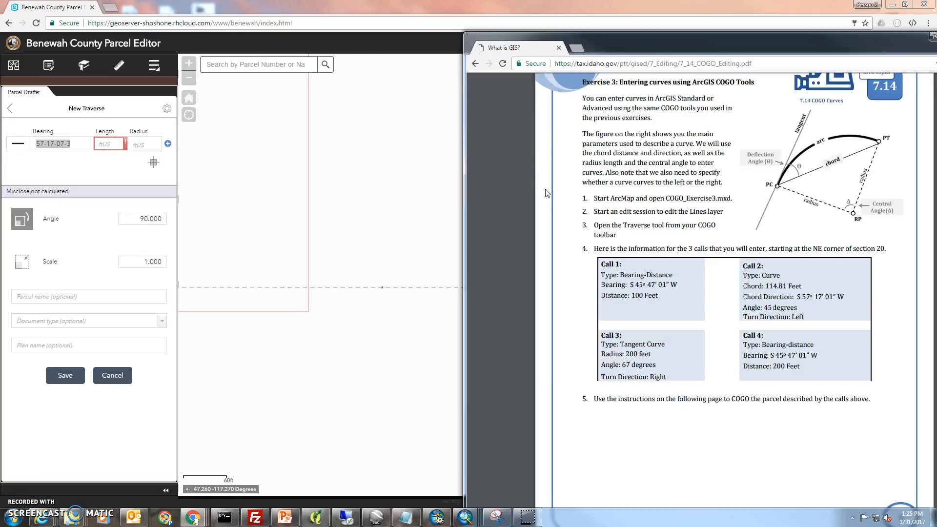
pyautogui.moveTo(546, 189)
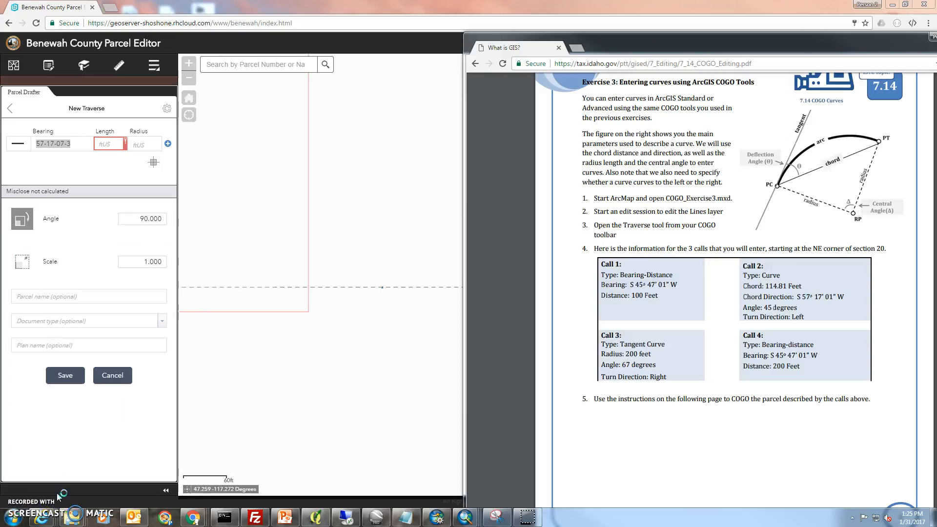
# Step: Hide the exercise PDF, enter radius 57.40, and check it in Calculator
pyautogui.click(556, 517)
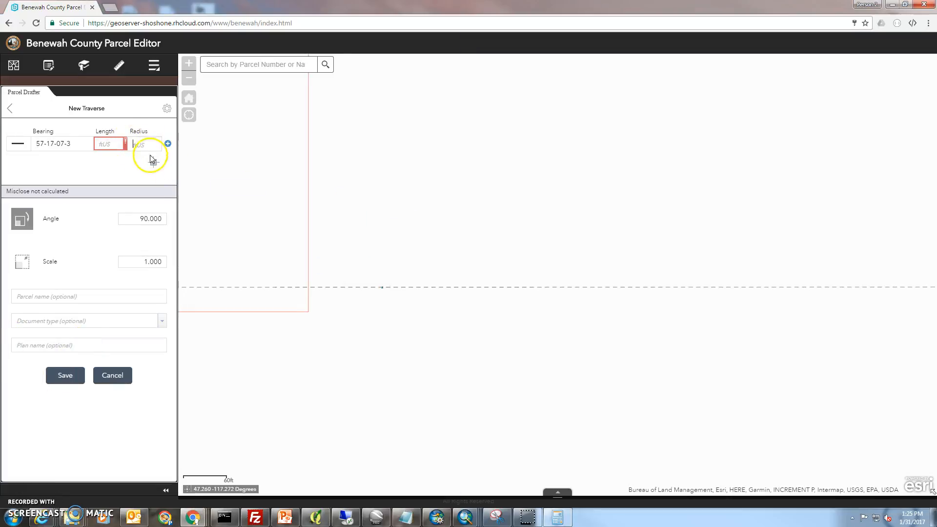
pyautogui.write('57.40')
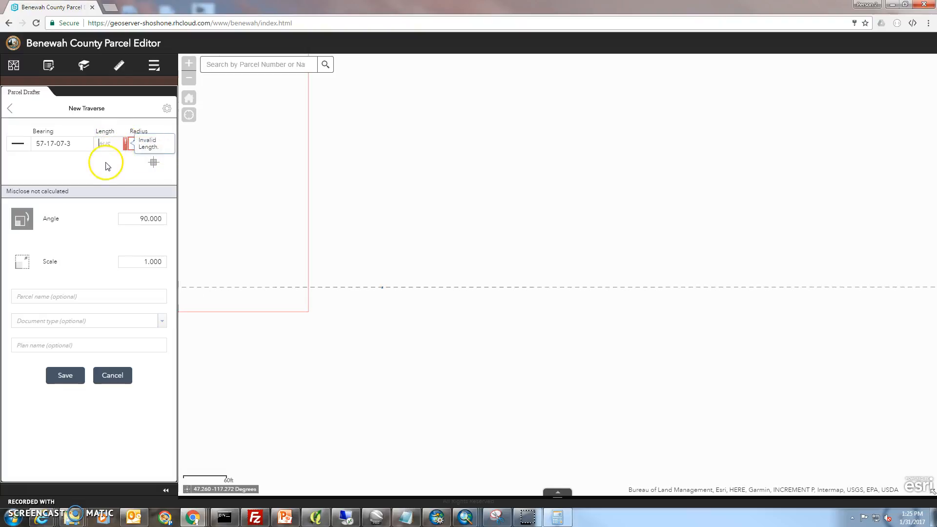
pyautogui.write('57.40')
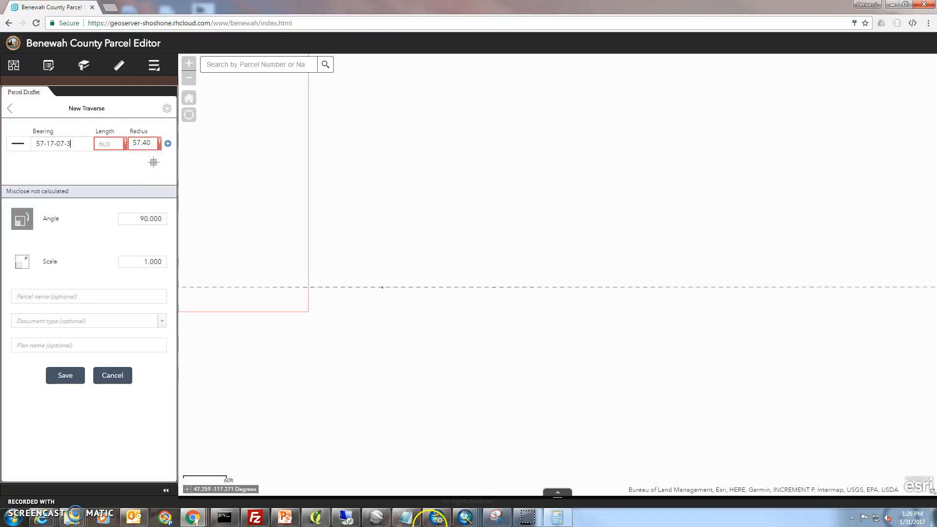
pyautogui.click(464, 517)
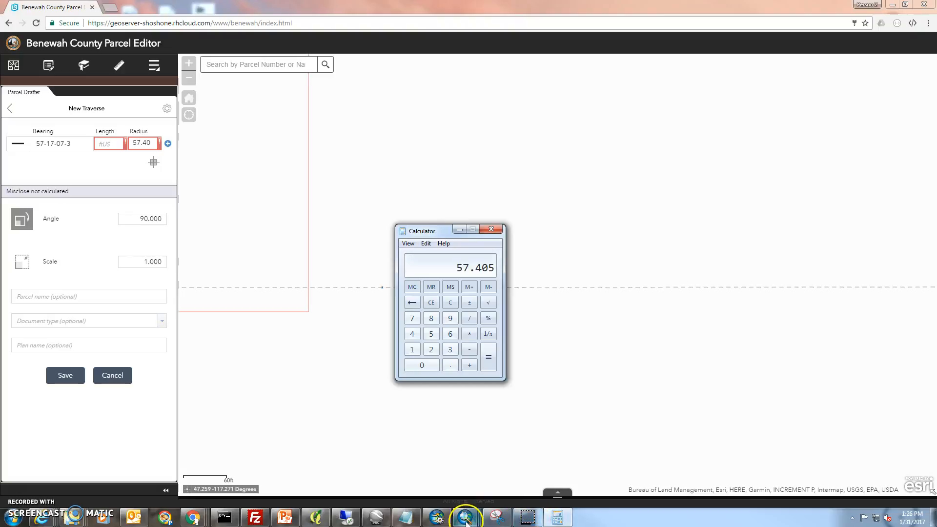
pyautogui.moveTo(192, 516)
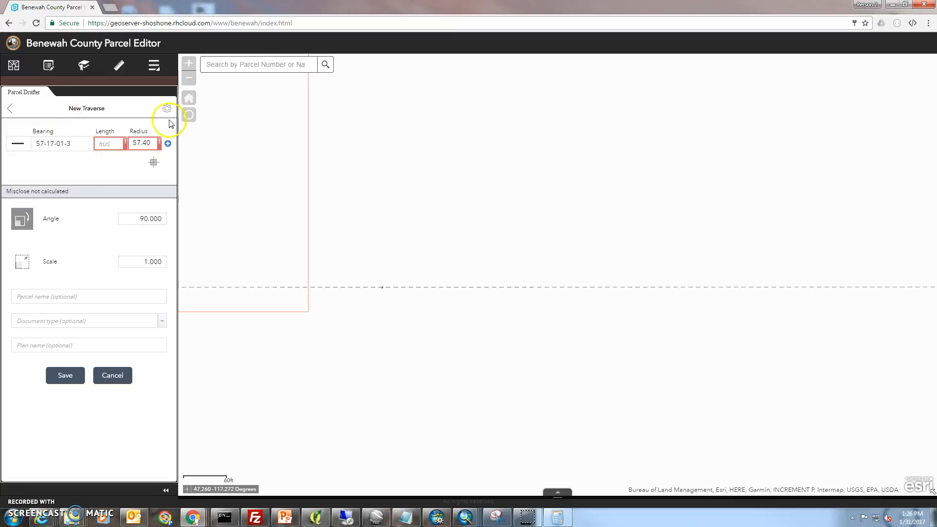
pyautogui.click(167, 109)
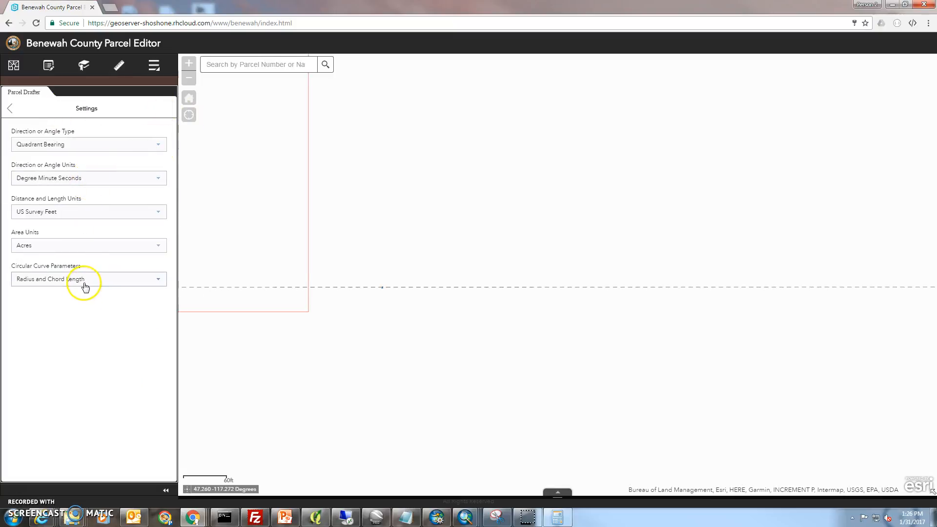
pyautogui.click(88, 144)
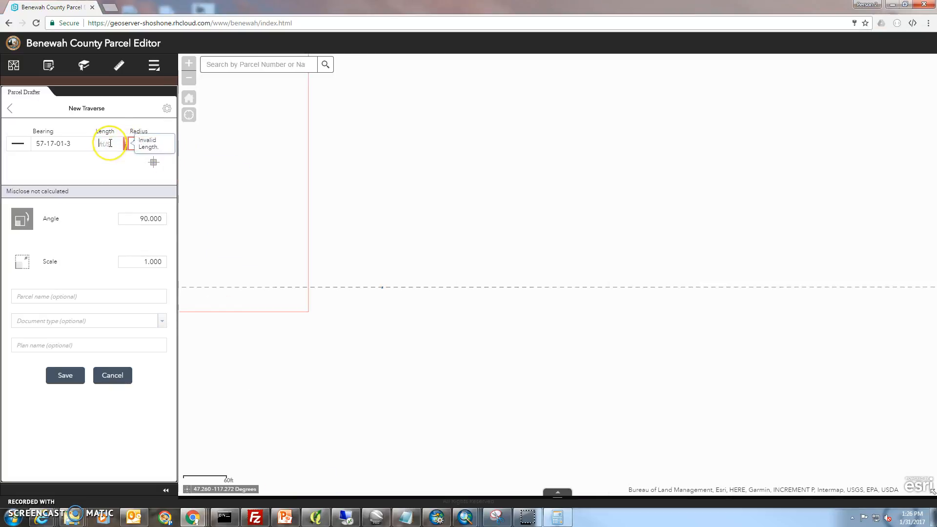
# Step: Enter length 114 and radius 57.40 for the curve call, then select the Angle field
pyautogui.write('114')
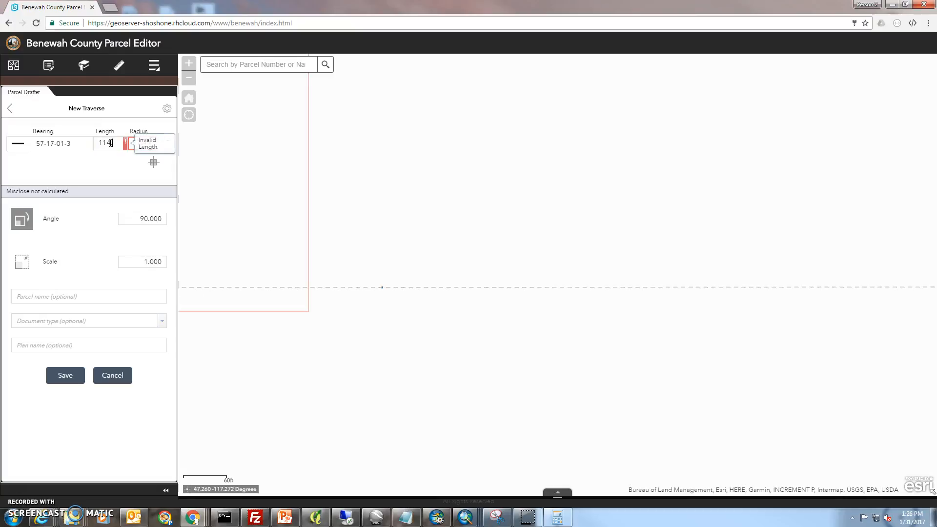
pyautogui.write('57.40')
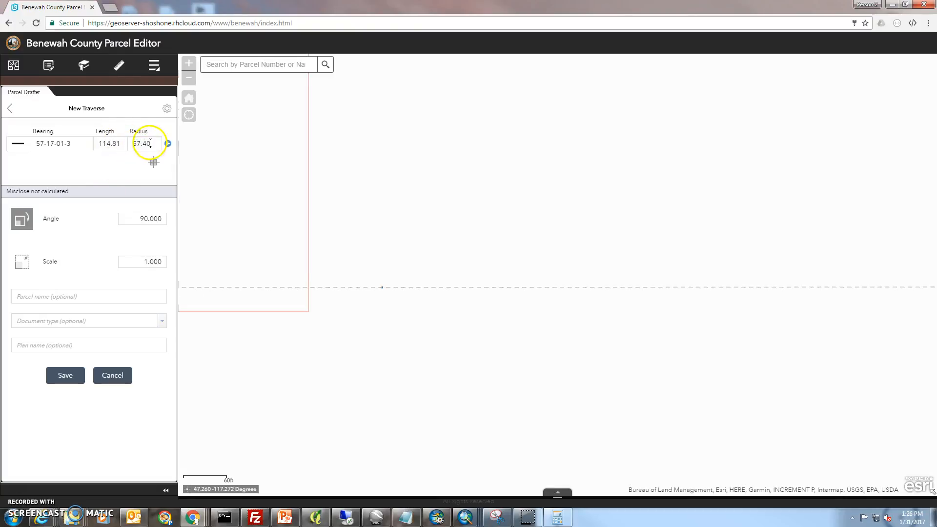
pyautogui.click(110, 143)
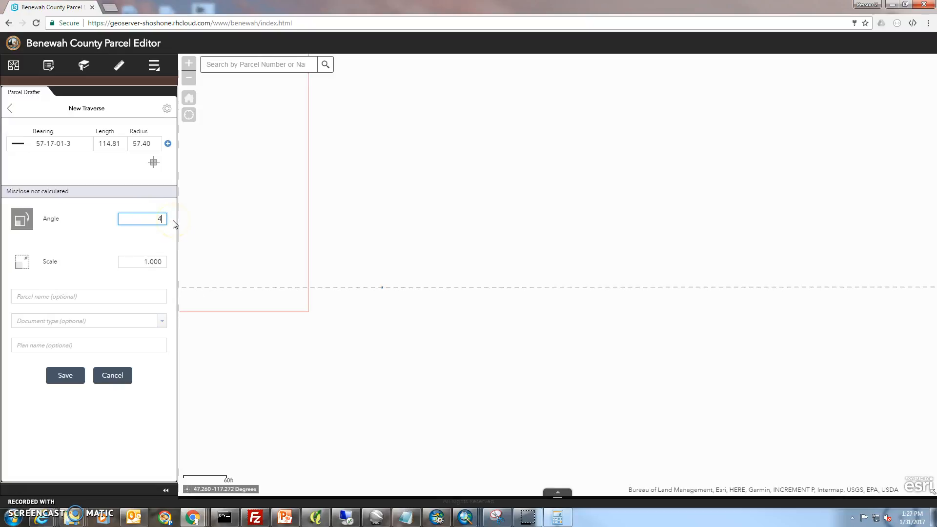
# Step: Set the angle to 45.000 and add the curve call to the traverse
pyautogui.write('45.000')
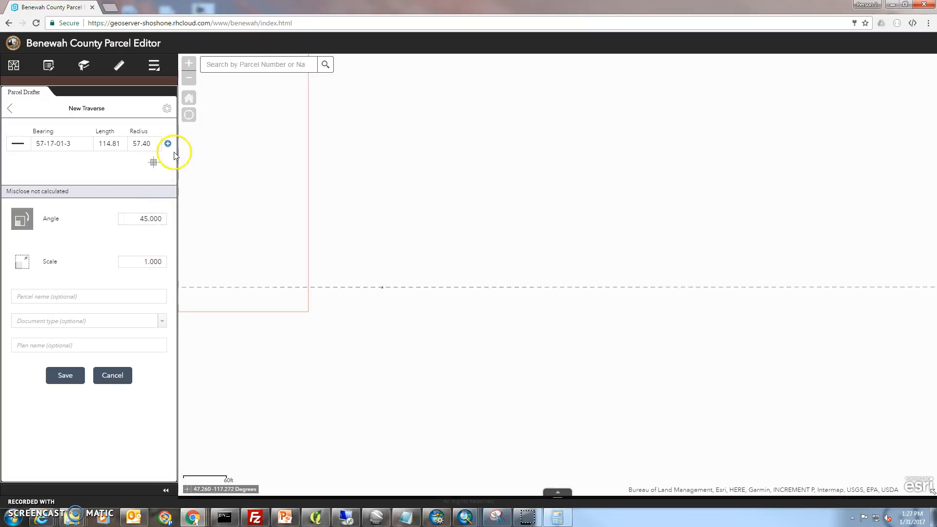
pyautogui.click(167, 143)
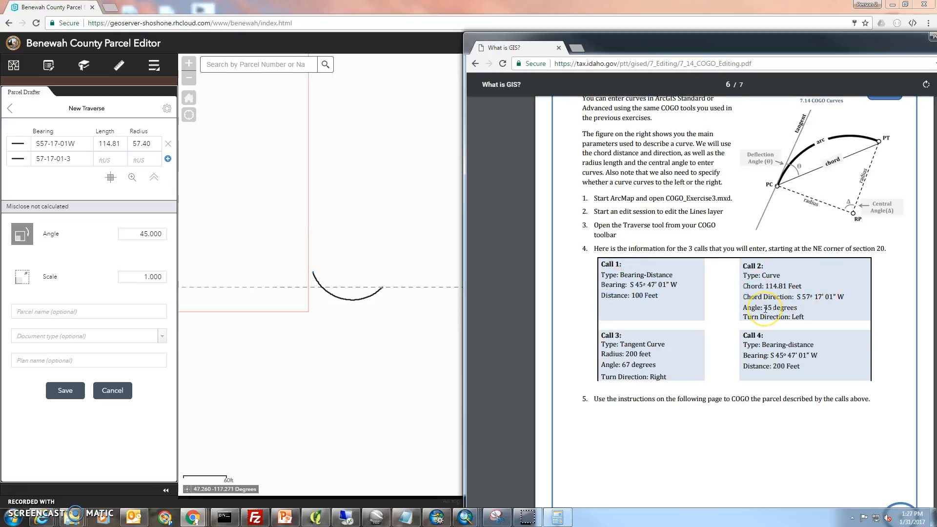
pyautogui.moveTo(333, 297)
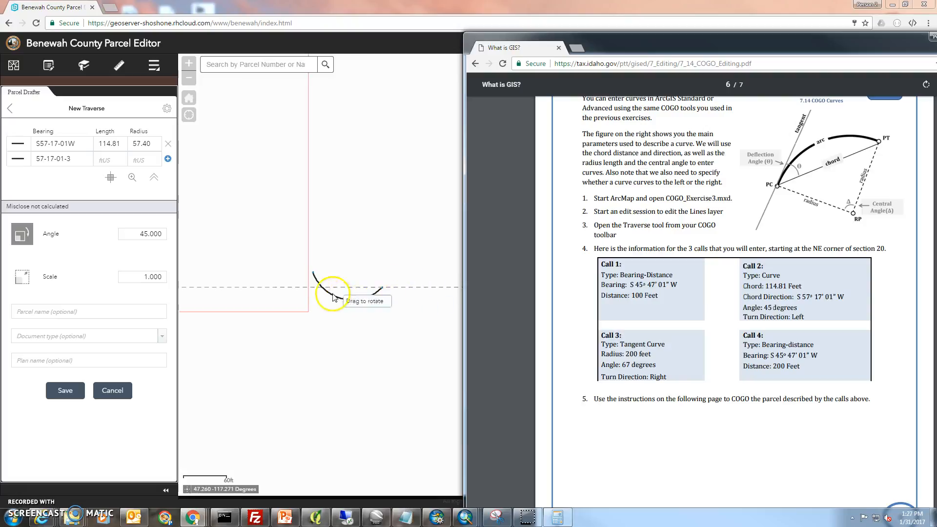